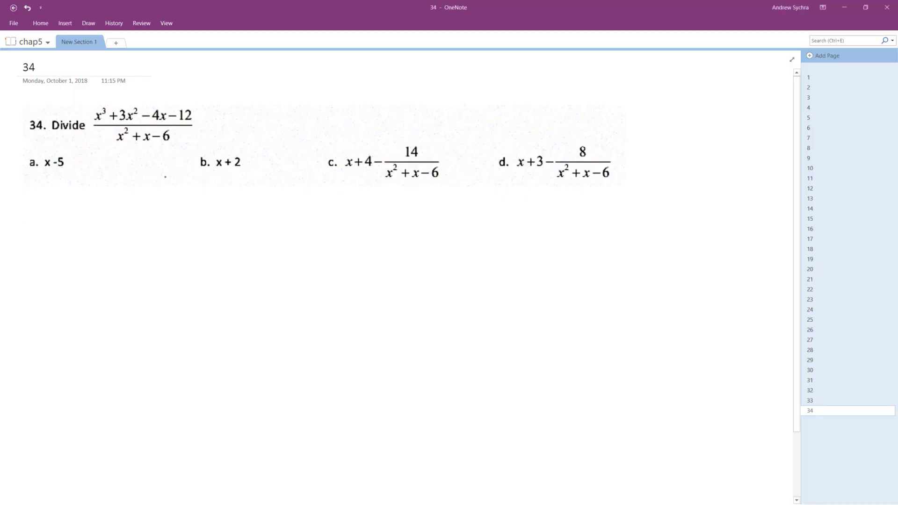
pyautogui.moveTo(64, 221)
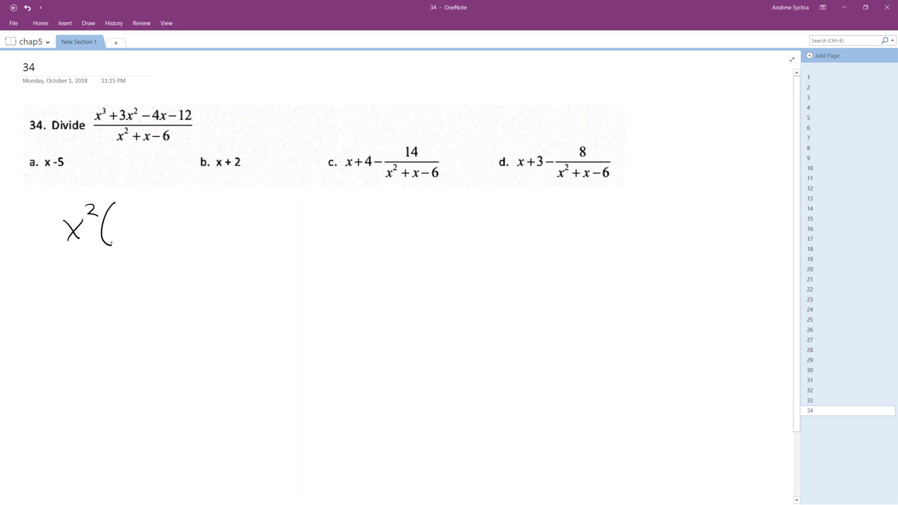
# Handwrite the numerator x²(x+3)−4(x+3) and begin the factored denominator
pyautogui.moveTo(114, 230); pyautogui.dragTo(184, 229)
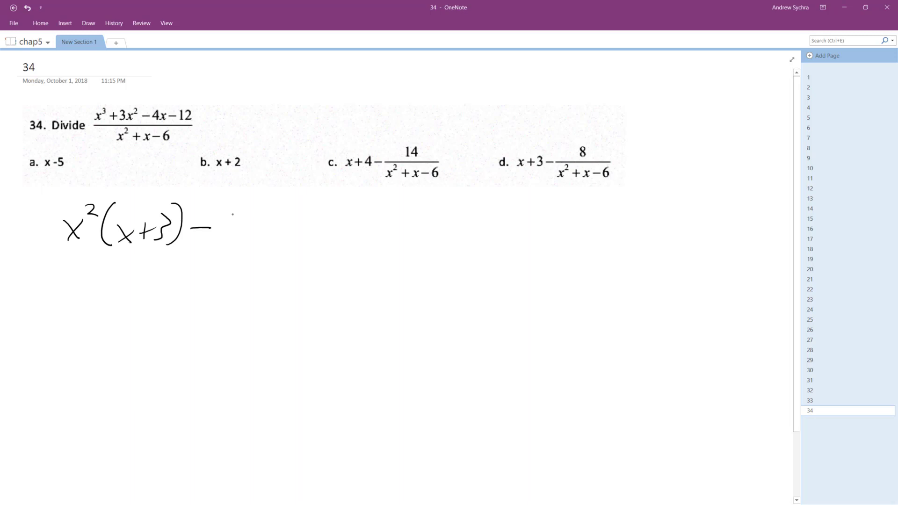
pyautogui.moveTo(223, 215); pyautogui.dragTo(232, 235)
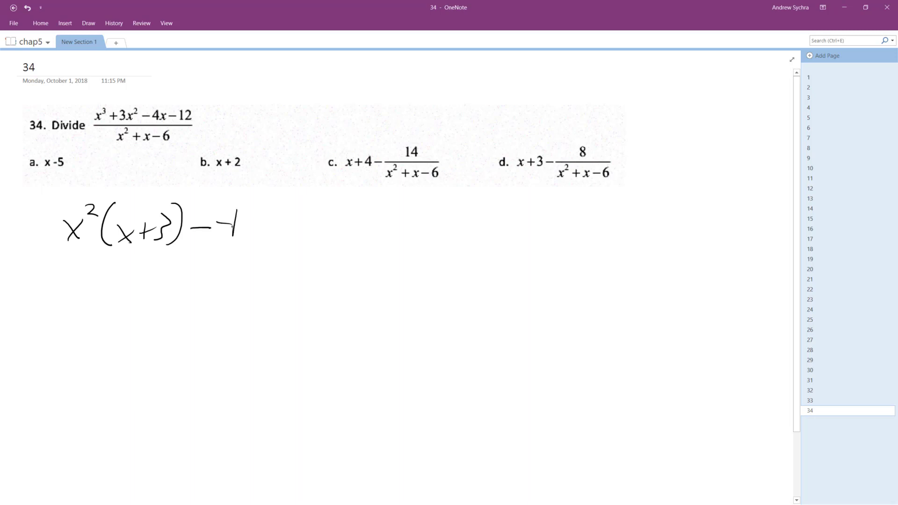
pyautogui.moveTo(240, 223); pyautogui.dragTo(315, 229)
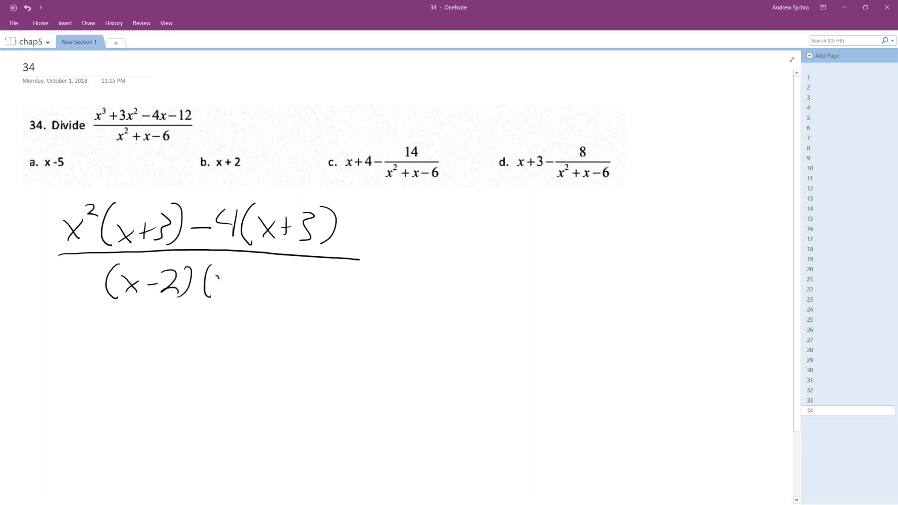
# Finish the denominator (x−2)(x+3), strike out both (x+3) factors, and start (x²−4)/(x−2) below
pyautogui.moveTo(207, 281); pyautogui.dragTo(291, 281)
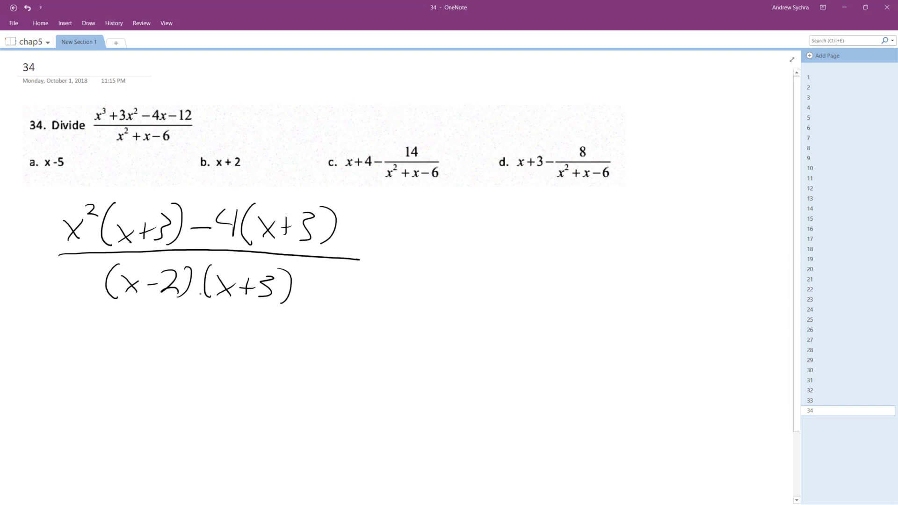
pyautogui.moveTo(252, 241); pyautogui.dragTo(369, 220)
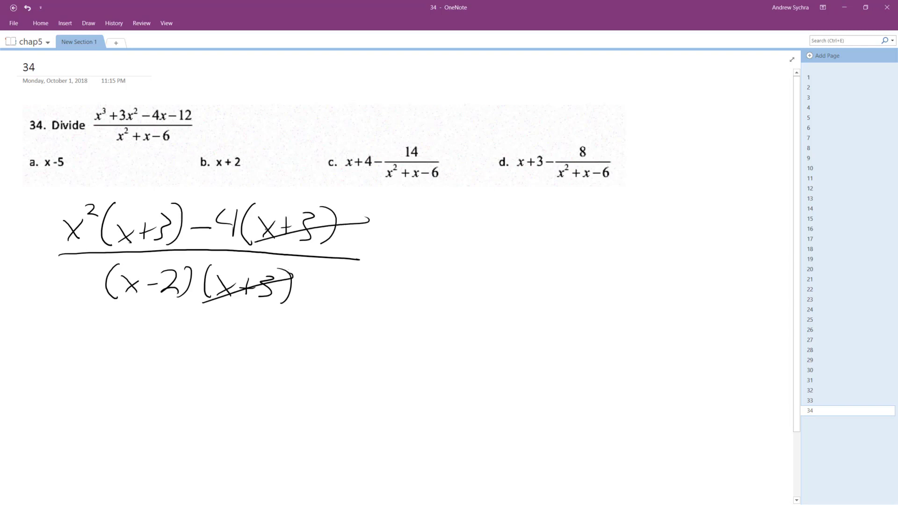
pyautogui.moveTo(107, 344); pyautogui.dragTo(126, 369)
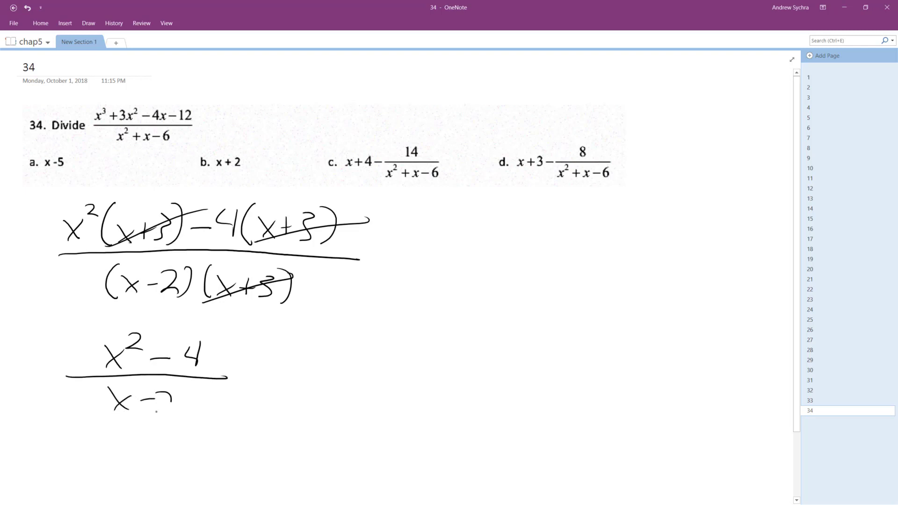
# Write ⇒ (x−2)(x+2)/(x−2), cancel x−2, write = x+2, and circle choice b
pyautogui.moveTo(247, 378); pyautogui.dragTo(269, 390)
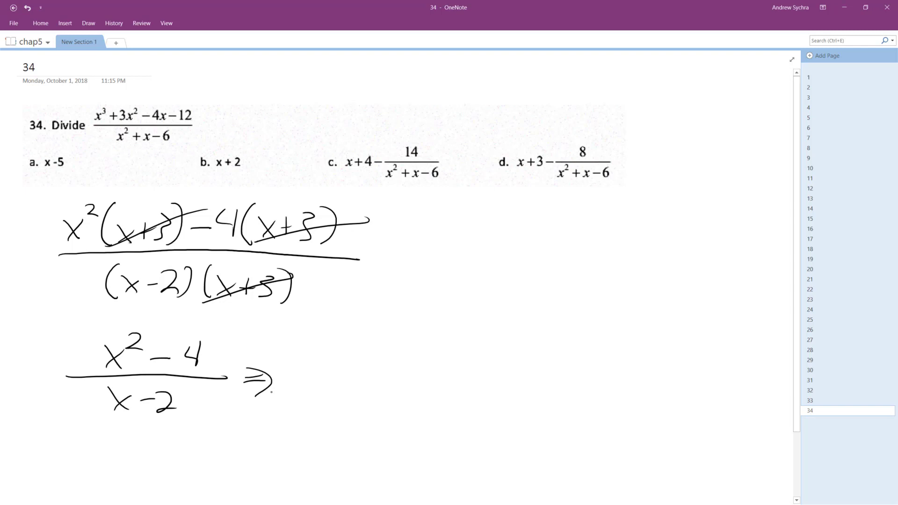
pyautogui.moveTo(312, 332); pyautogui.dragTo(312, 378)
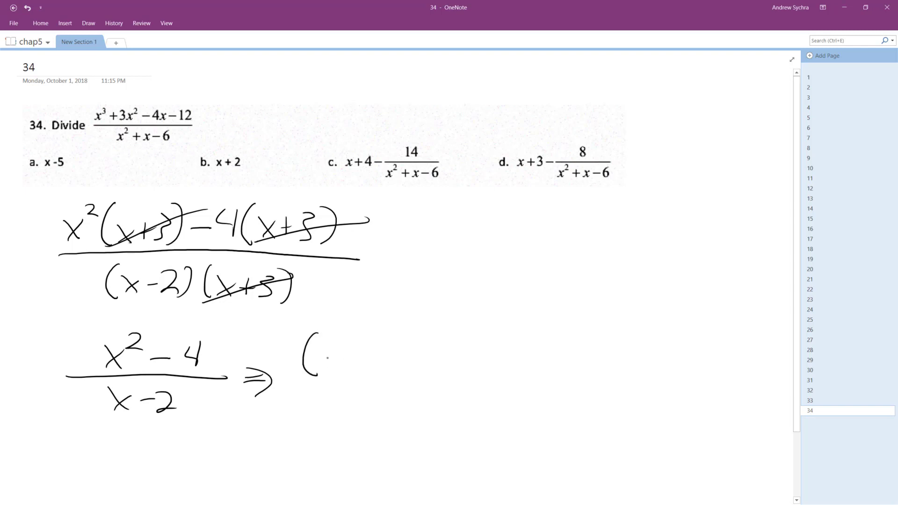
pyautogui.moveTo(318, 350); pyautogui.dragTo(360, 369)
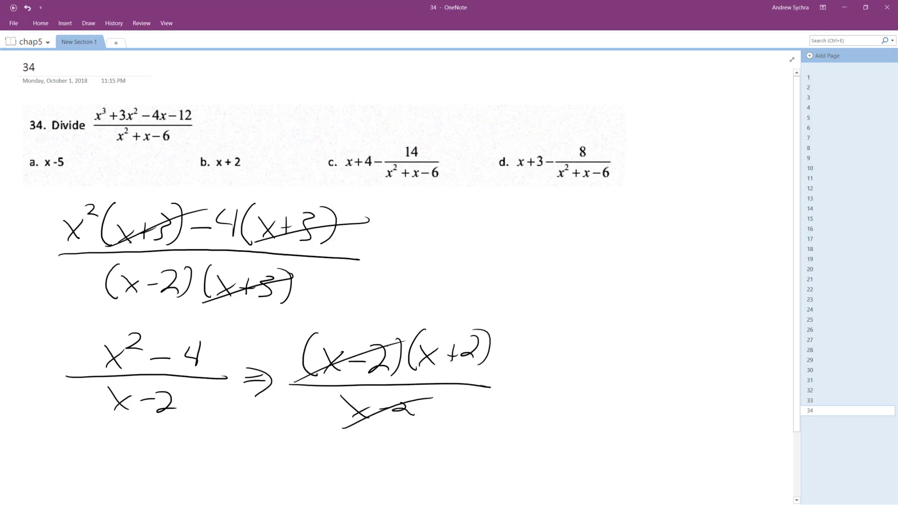
pyautogui.moveTo(507, 387); pyautogui.dragTo(595, 372)
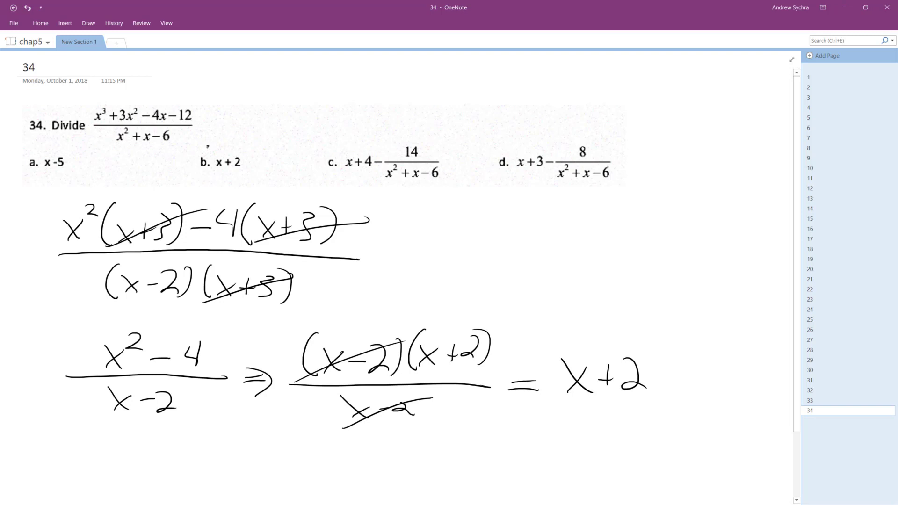
pyautogui.moveTo(186, 162); pyautogui.dragTo(257, 162)
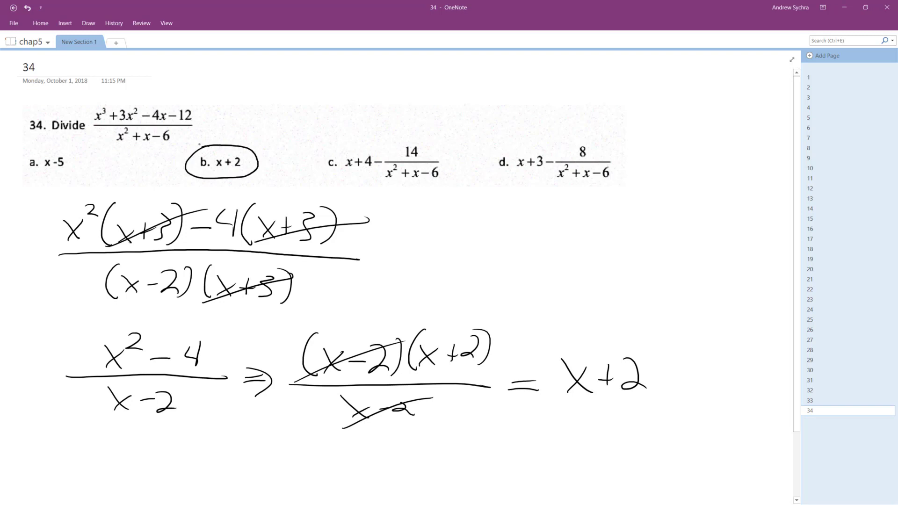